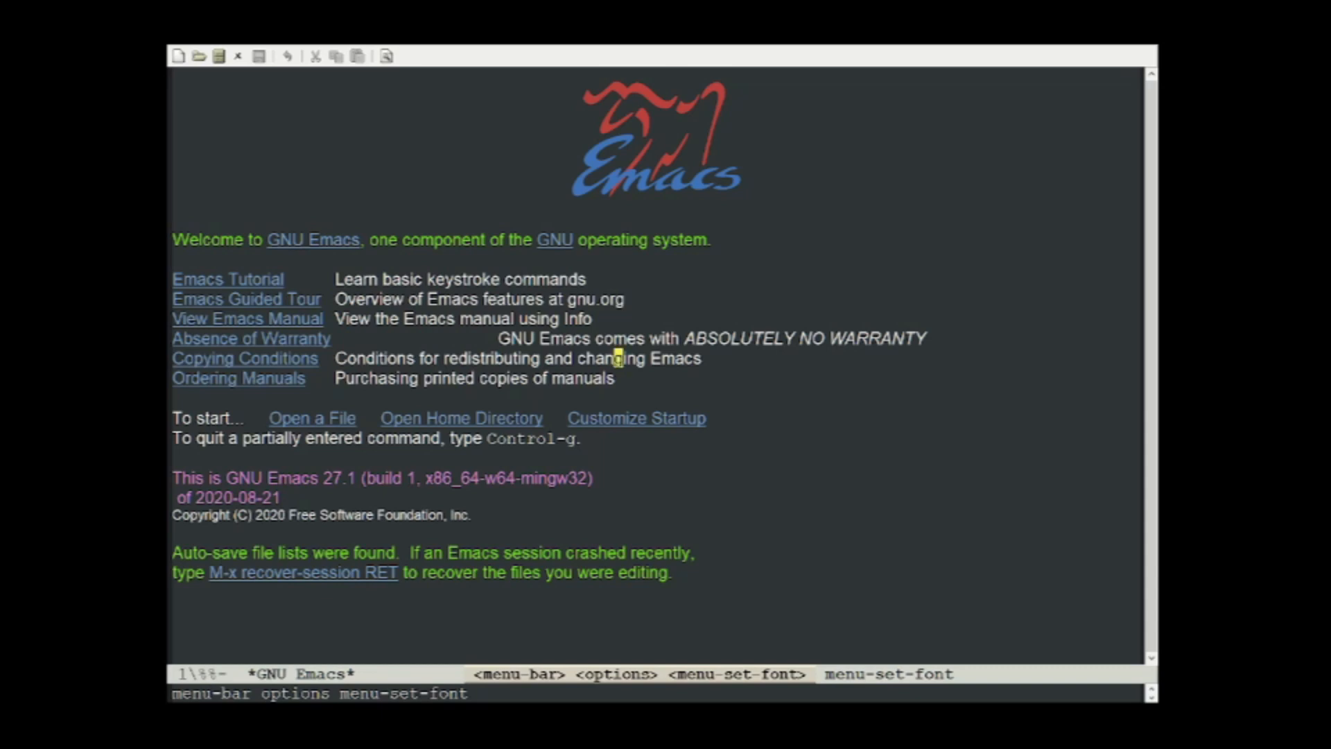
mouse_move(1078, 297)
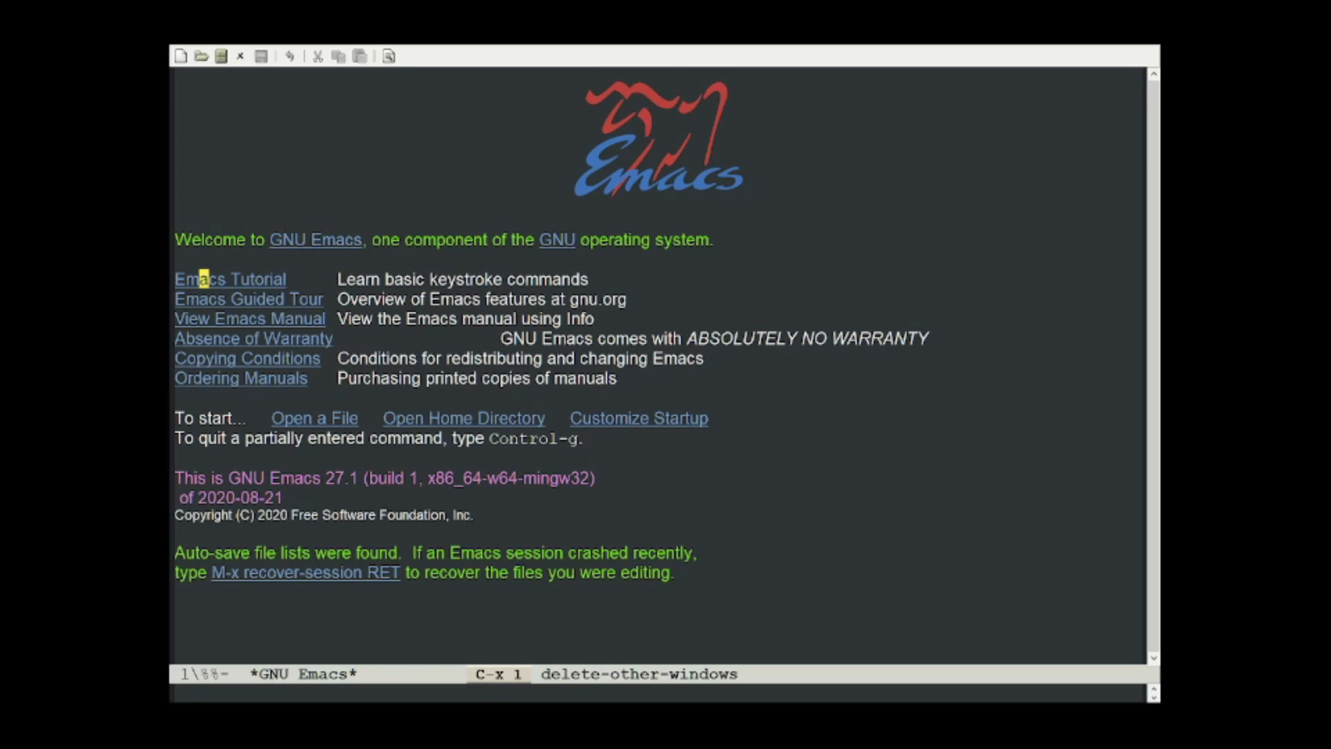
Bring up the Info directory and page down its list of manuals (Gnus, Tramp, Calc, Ediff)
click(229, 279)
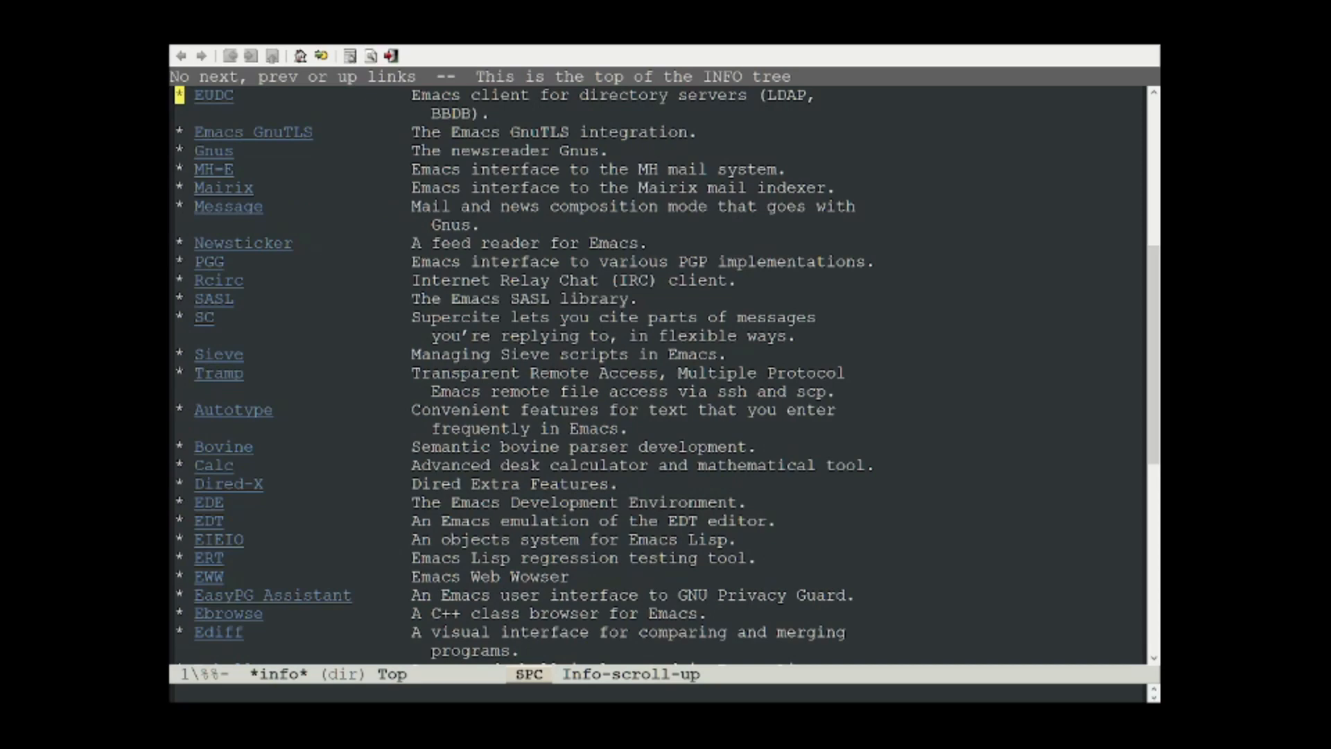
Return to the directory top and start the Info tutorial at 'How to use Info'
scroll(down, 3)
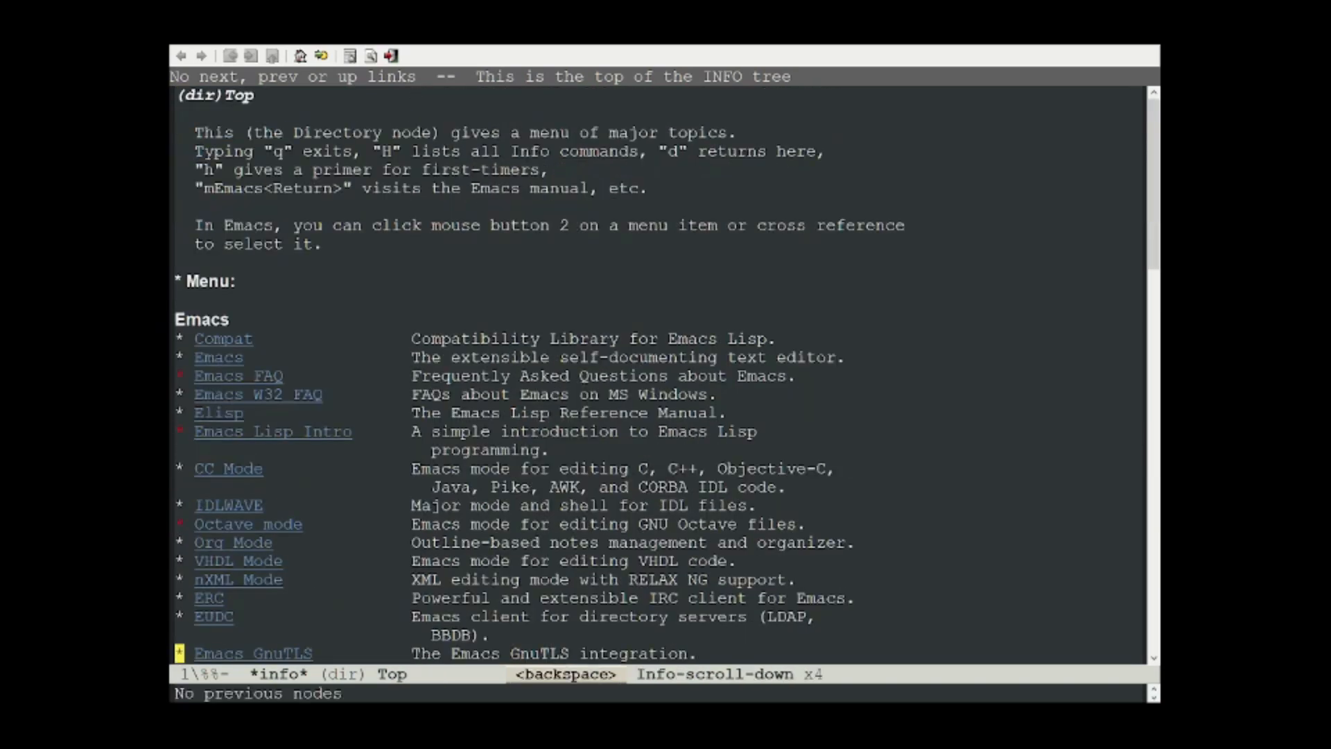
key(h)
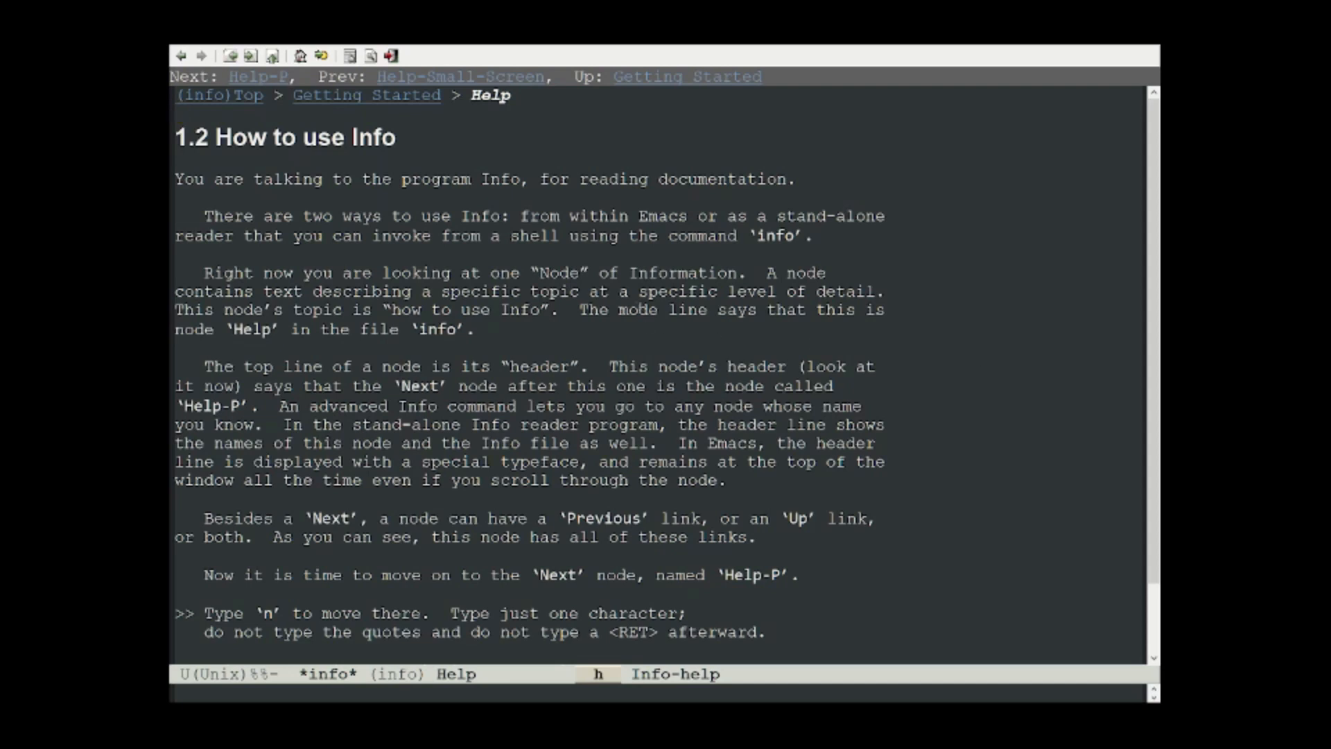
mouse_move(767, 353)
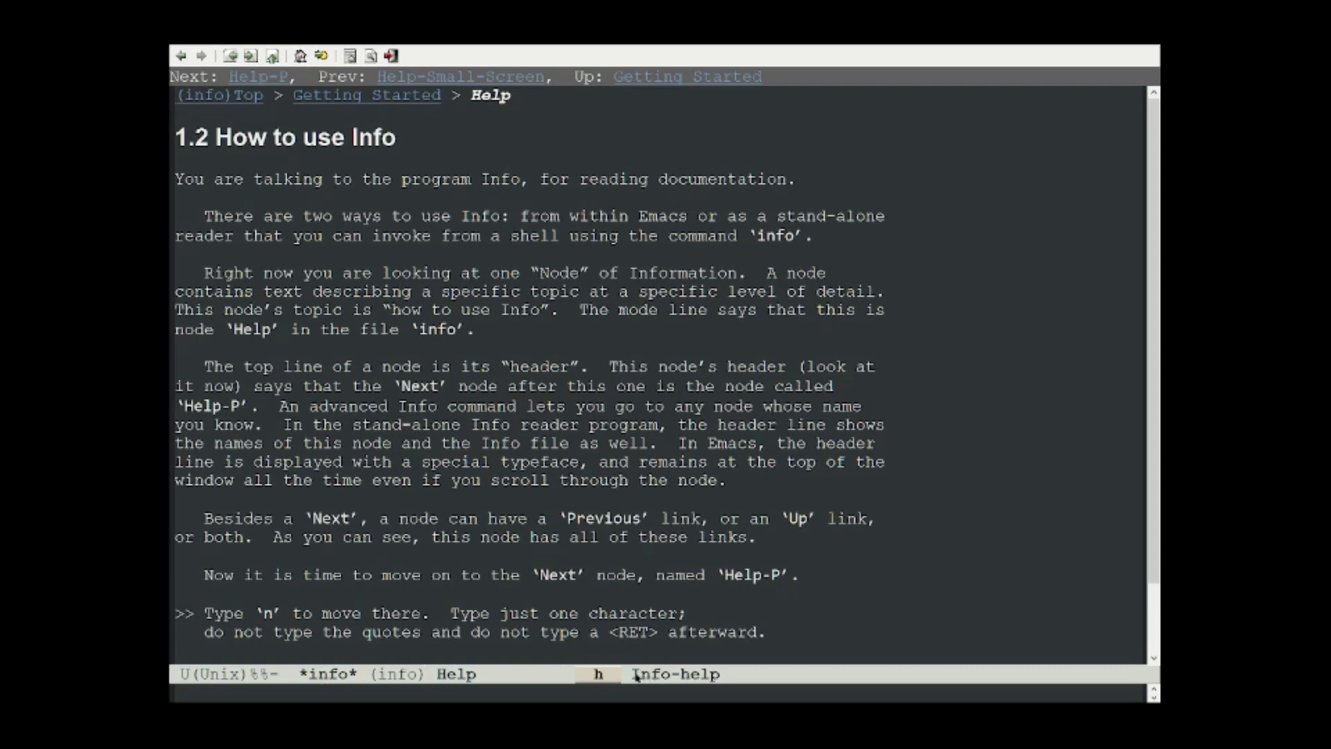
mouse_move(710, 500)
text(mav)
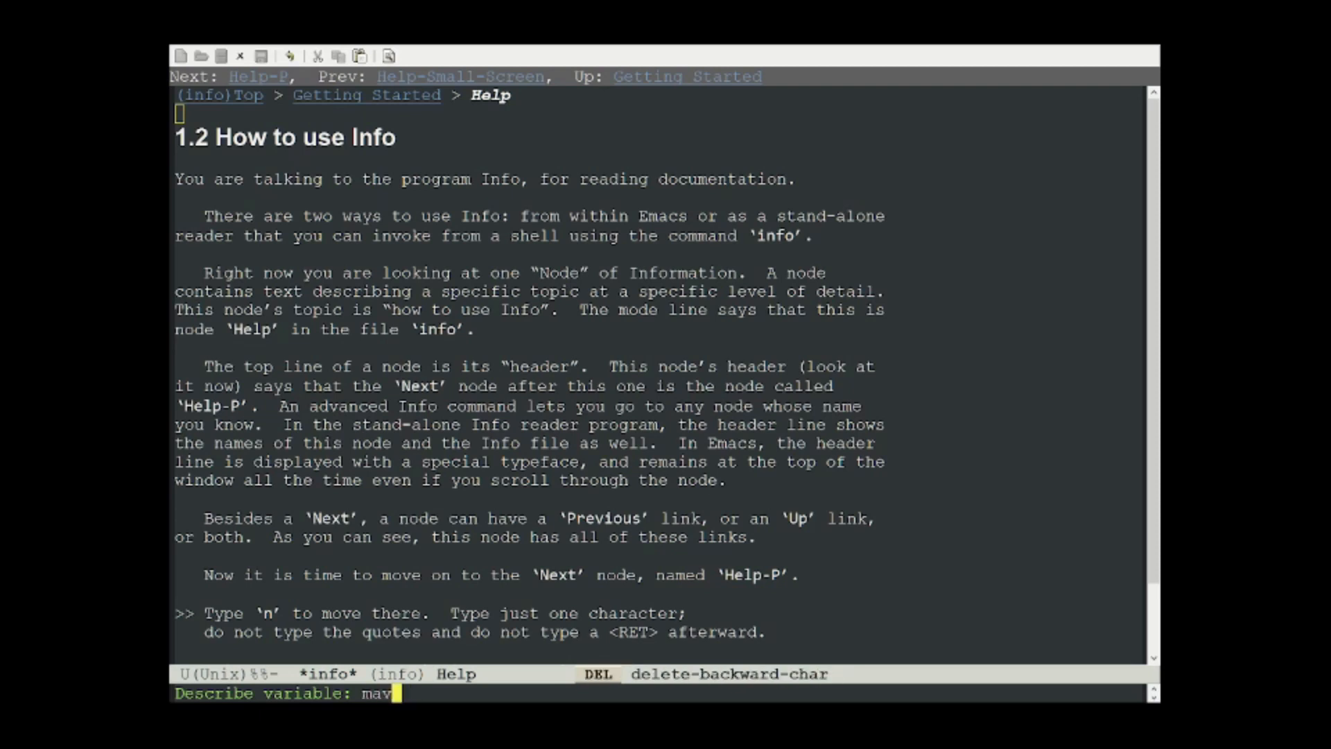
key(Return)
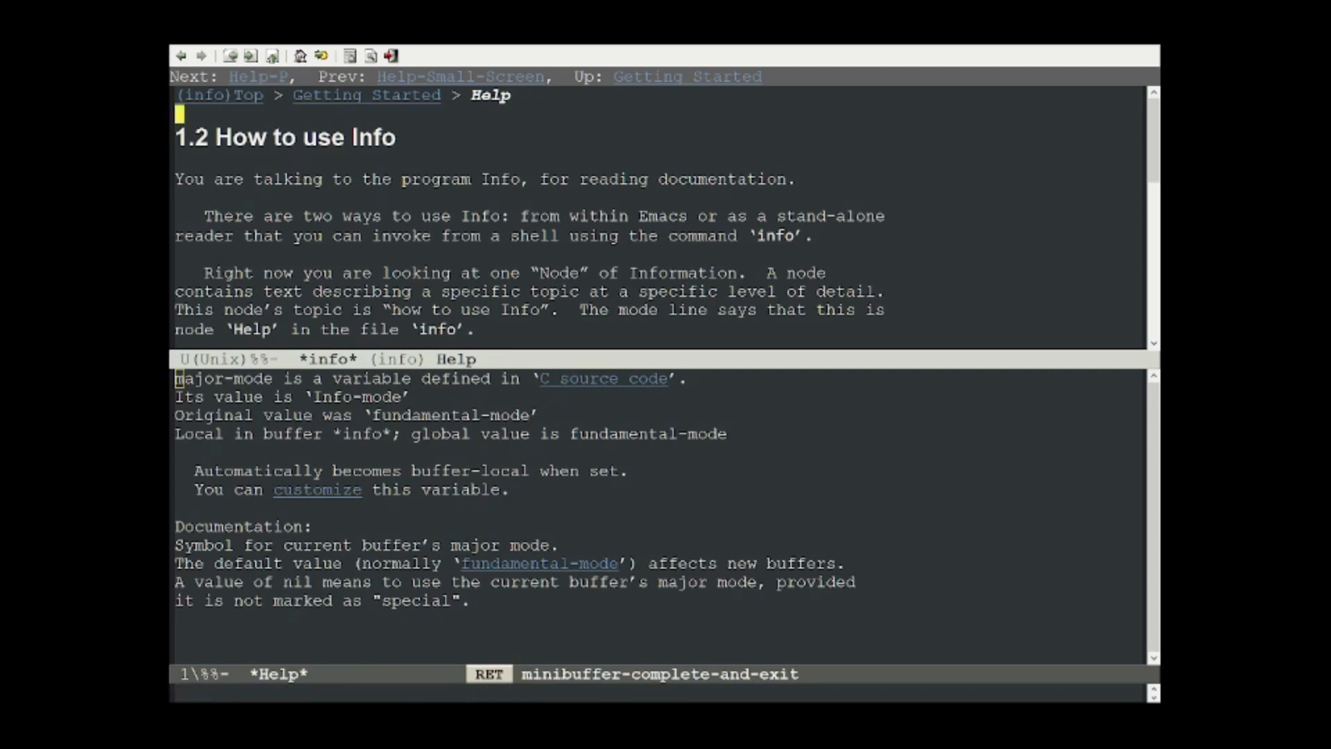
key(C-x 1)
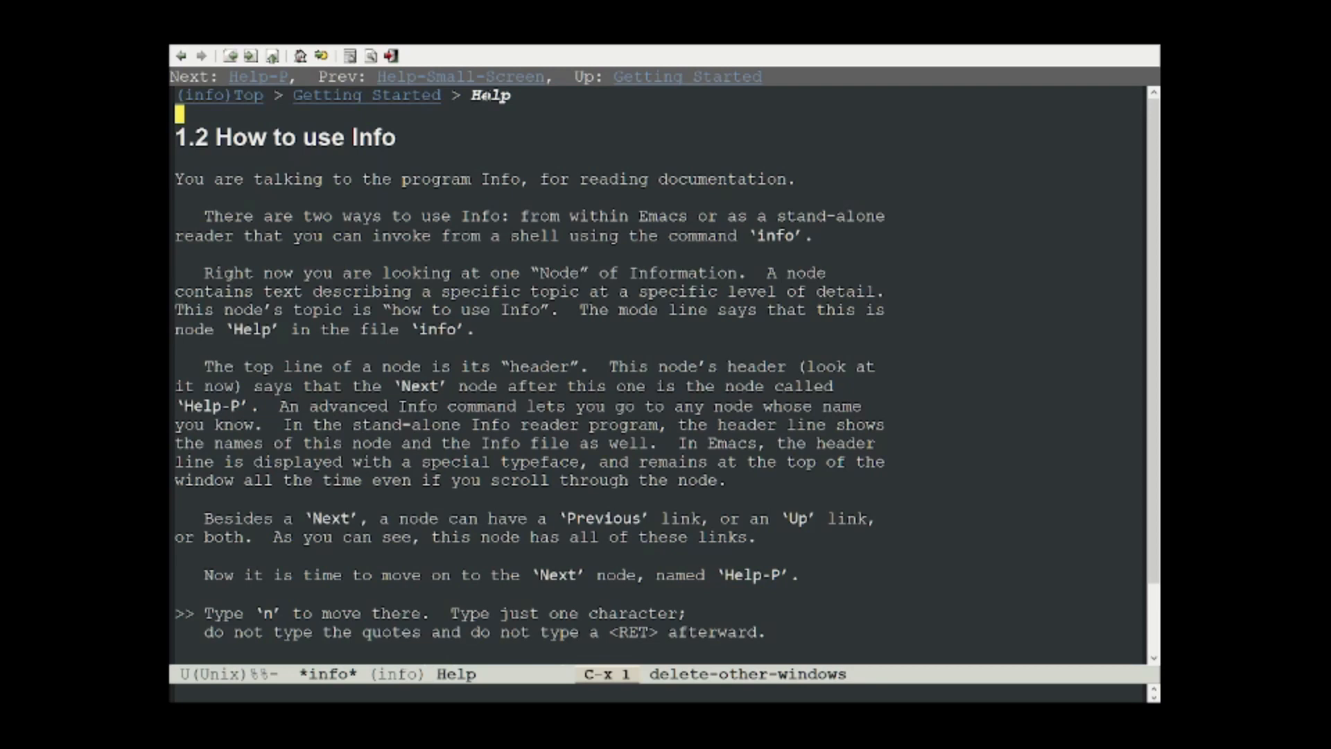
mouse_move(861, 249)
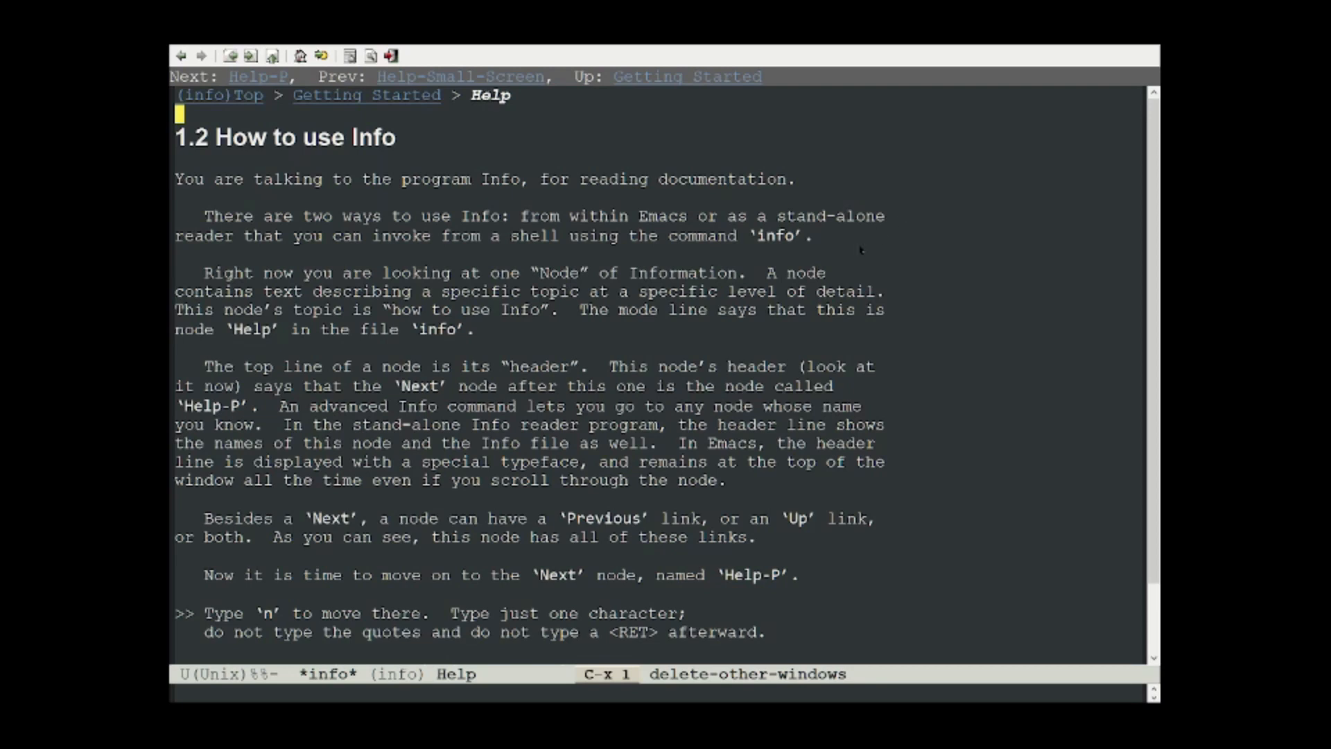
key(n)
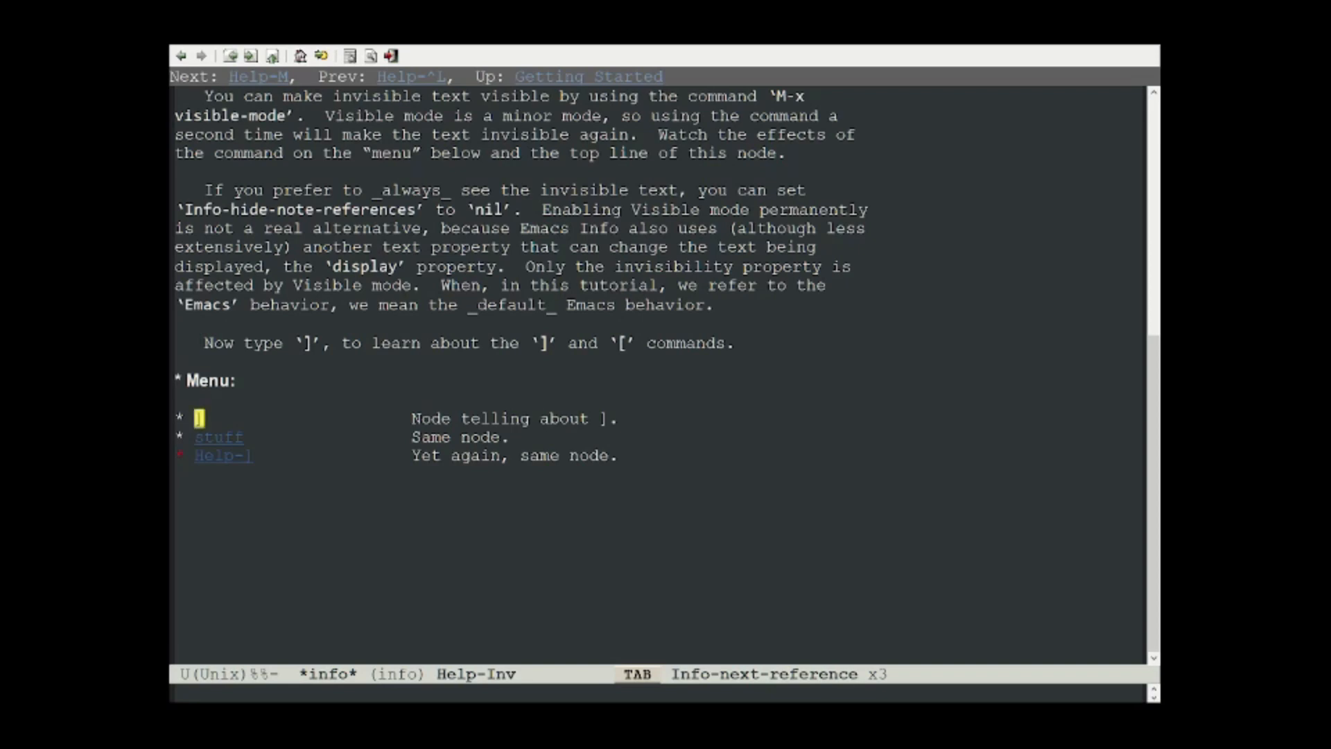
Cycle forward and back through the menu references, then follow the entry to the ']' and '[' node
key(Tab)
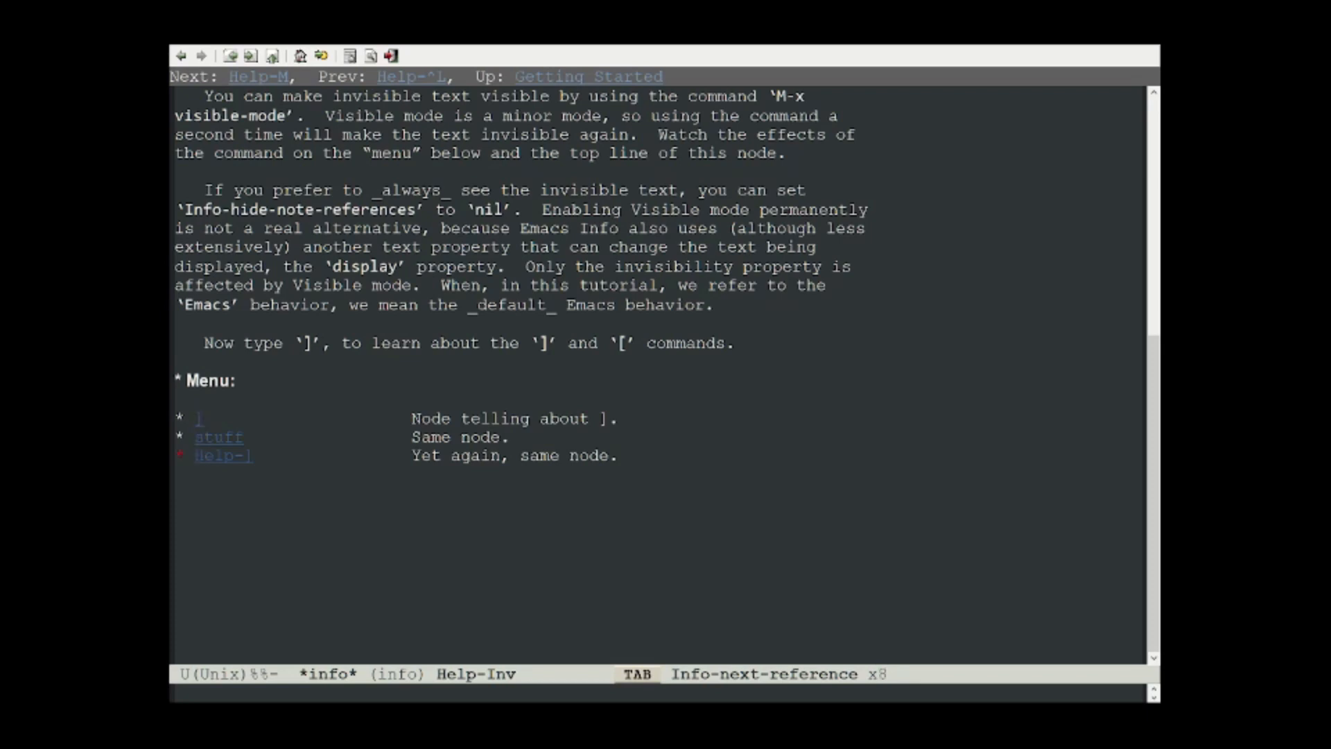
key(shift+Tab)
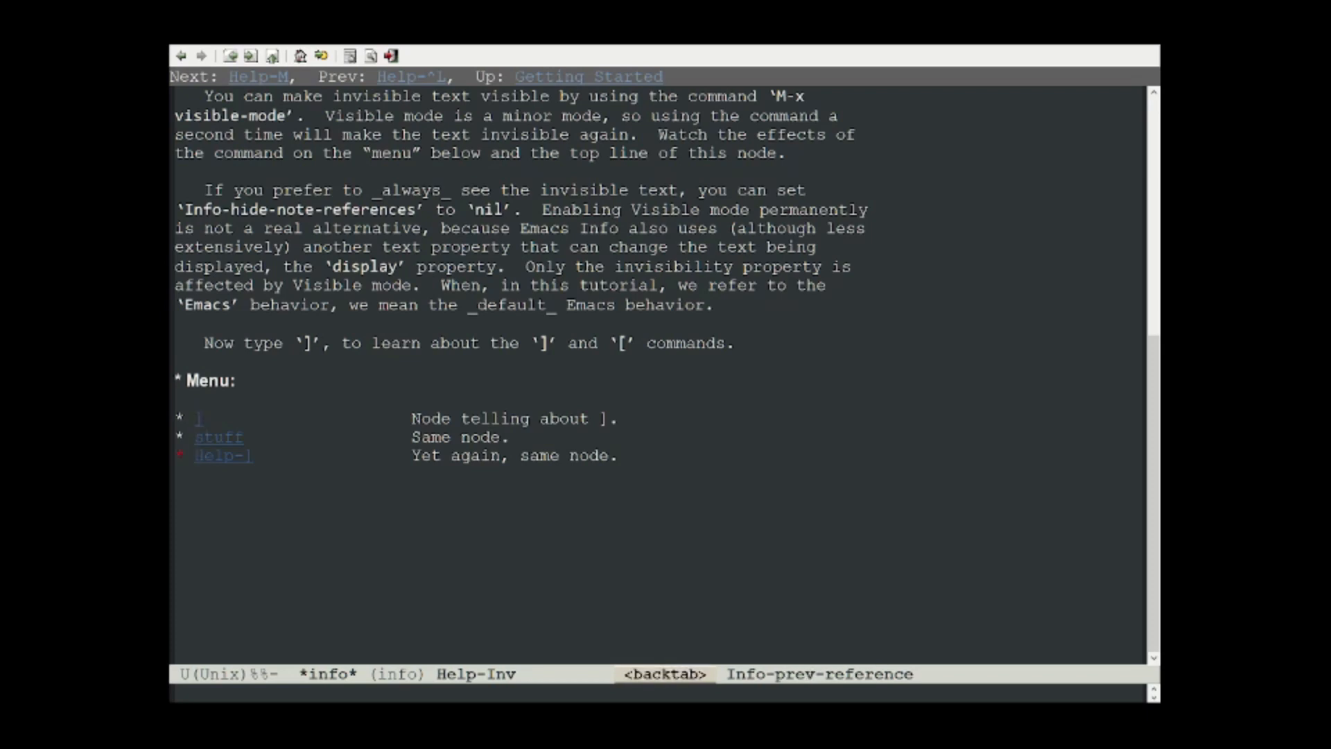
key(backtab)
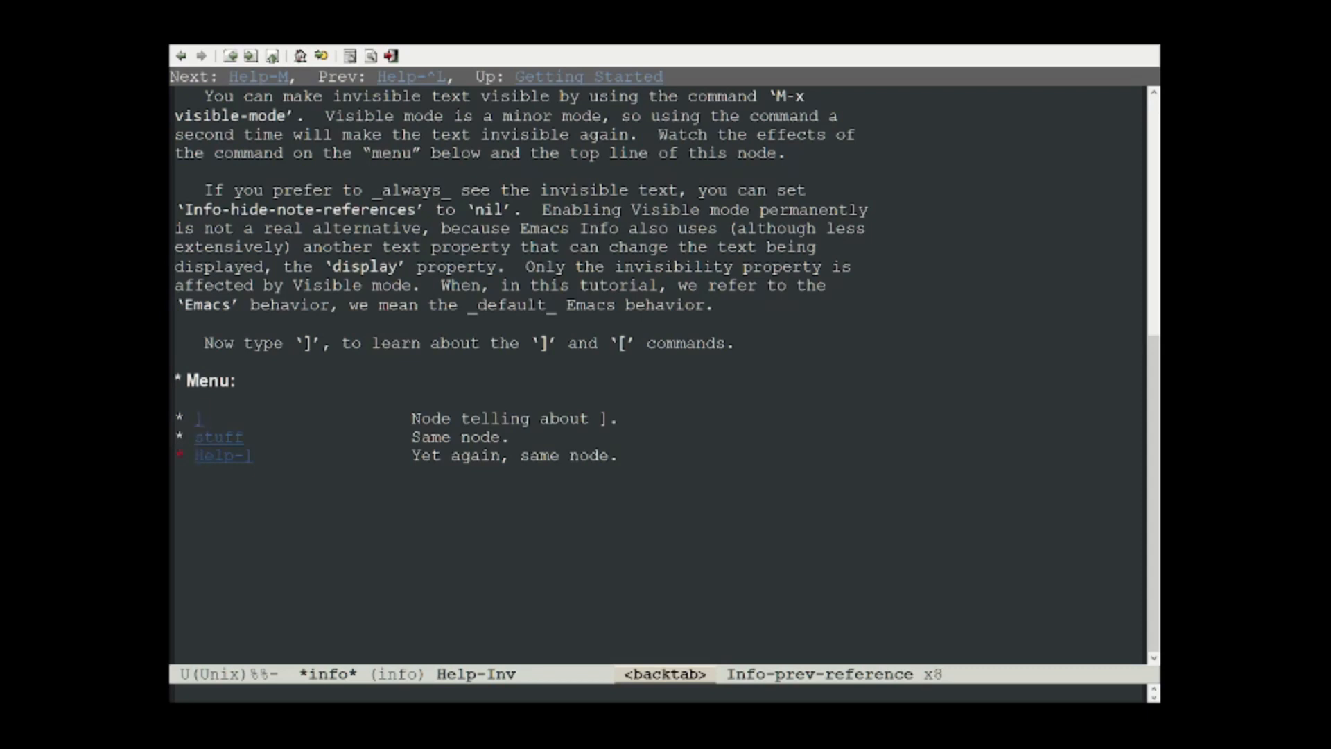
key(Tab)
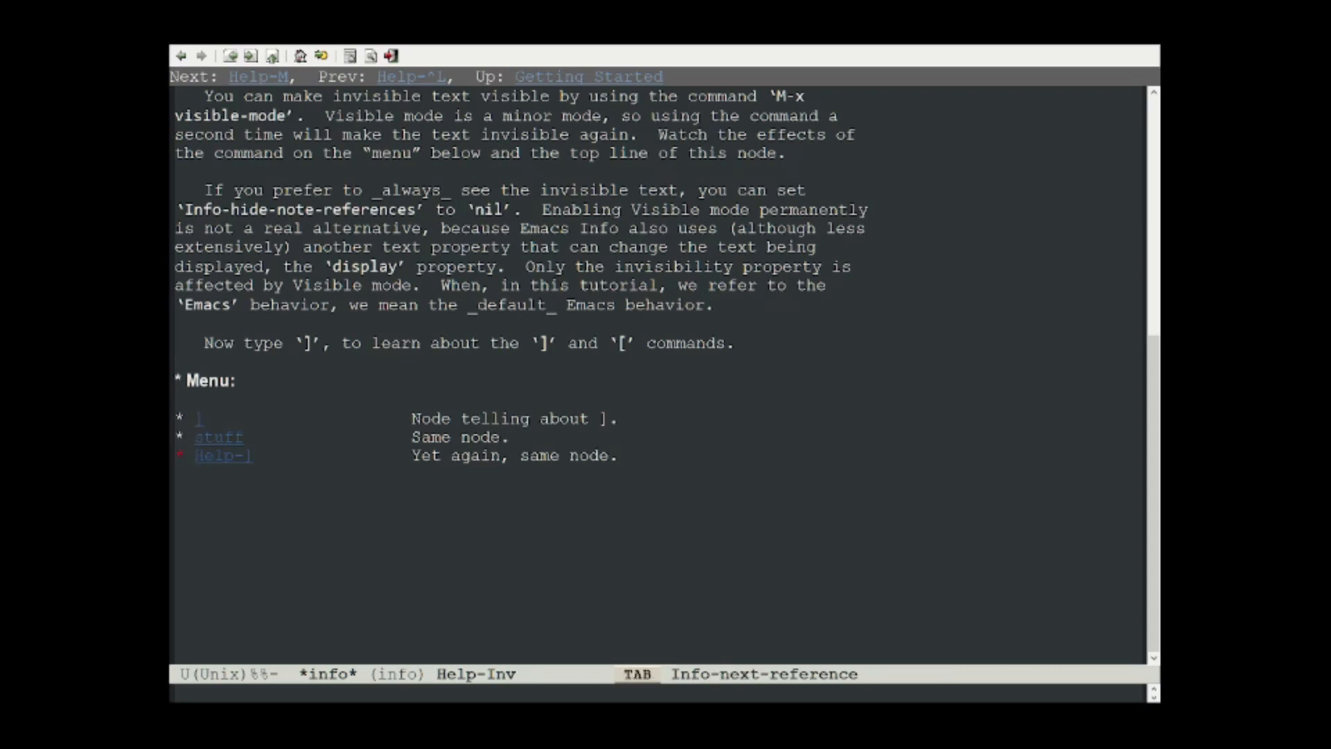
key(Tab)
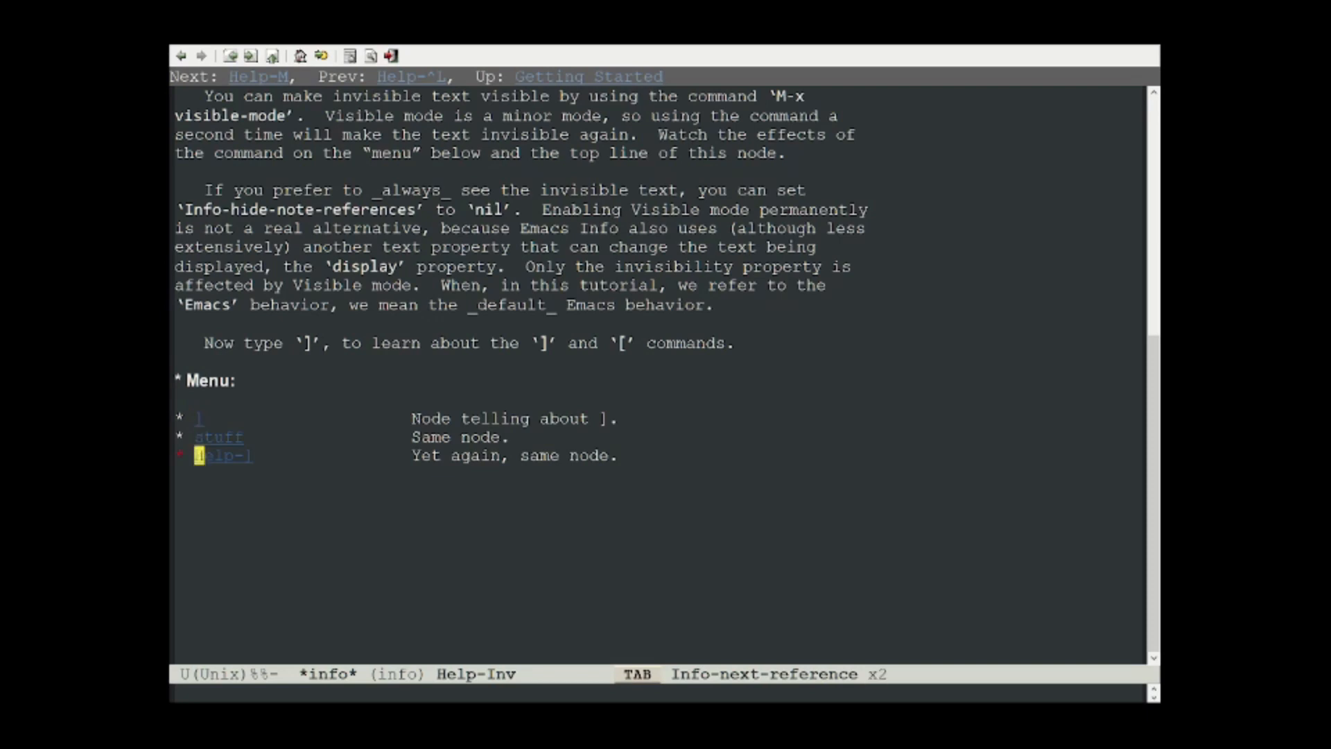
key(RET)
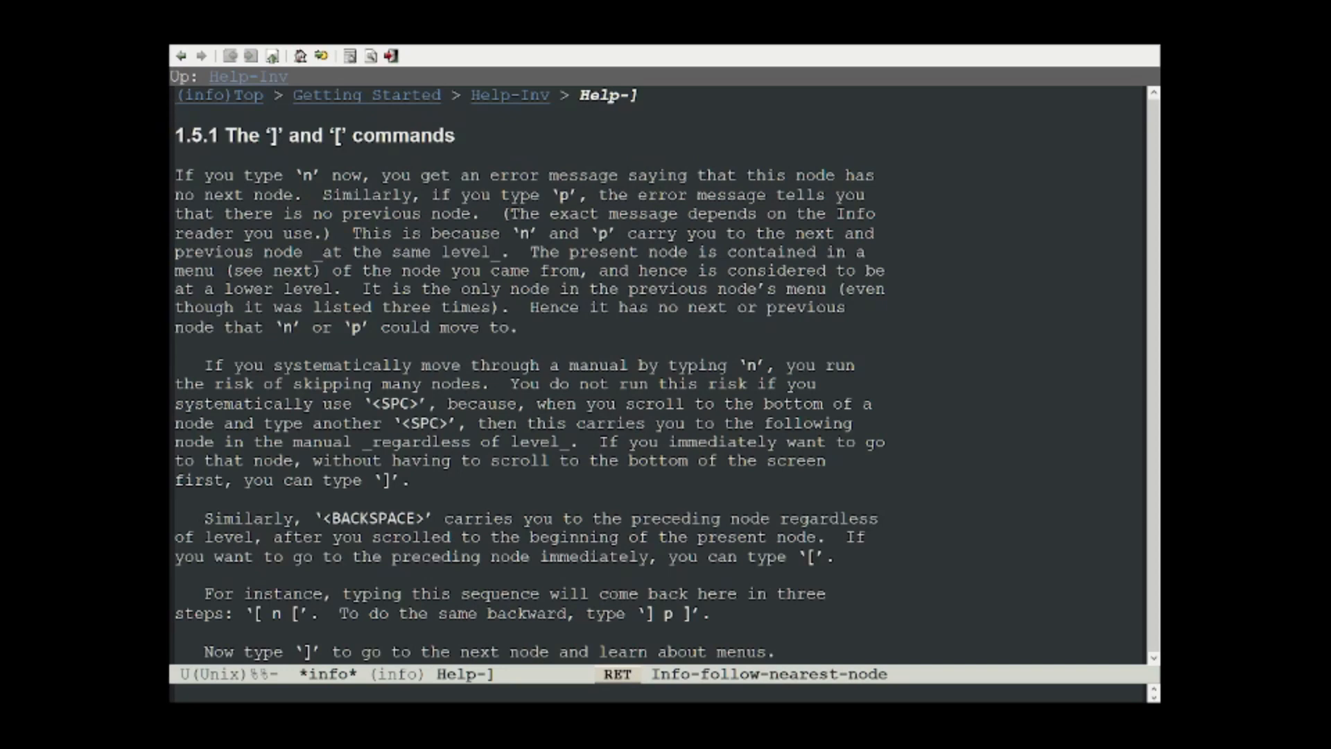
Revisit earlier tutorial nodes via history, then show the Info mode command summary buffer
key(])
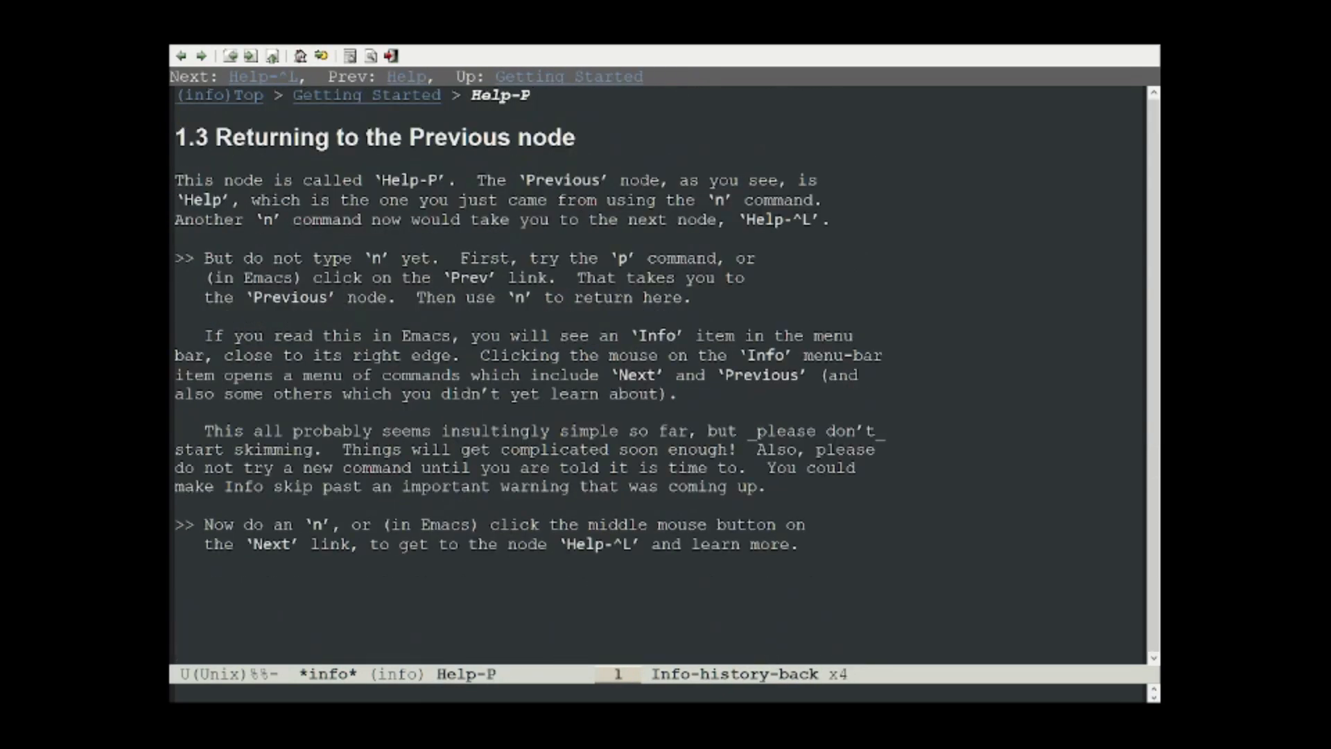
key(n)
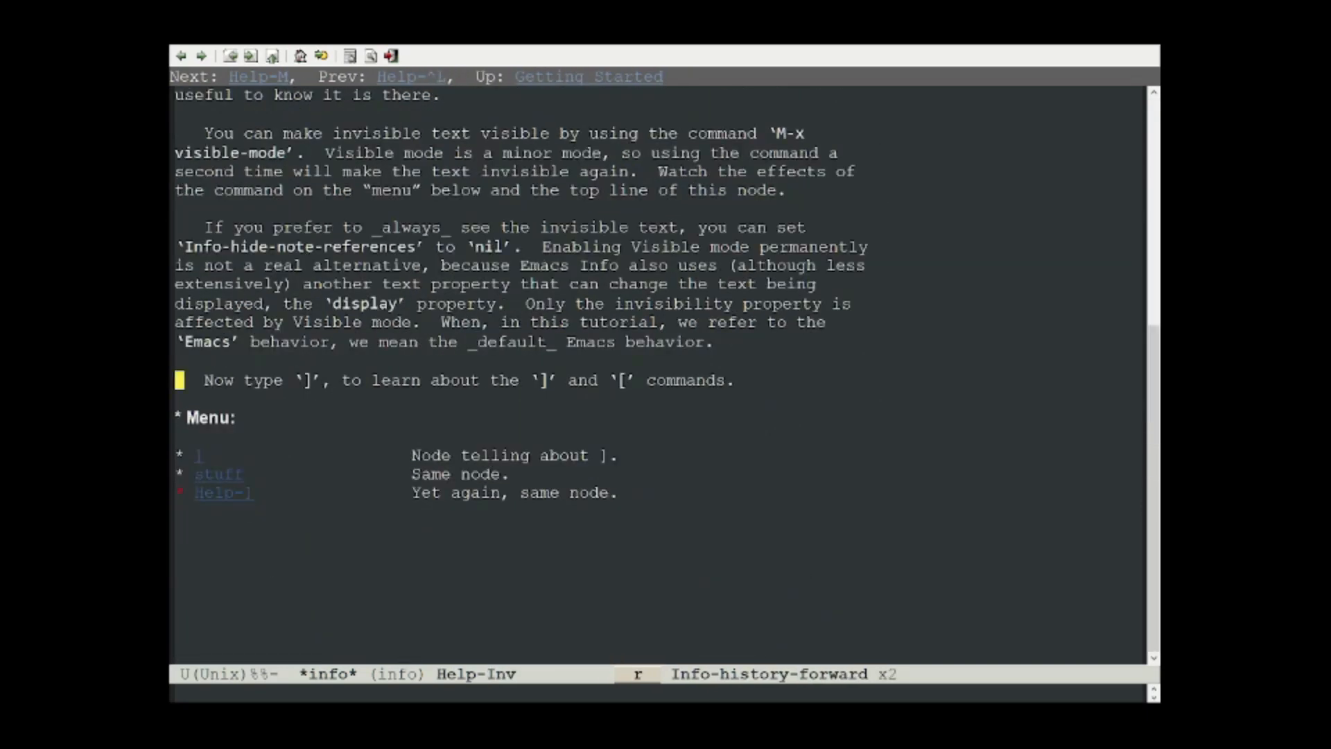
key(])
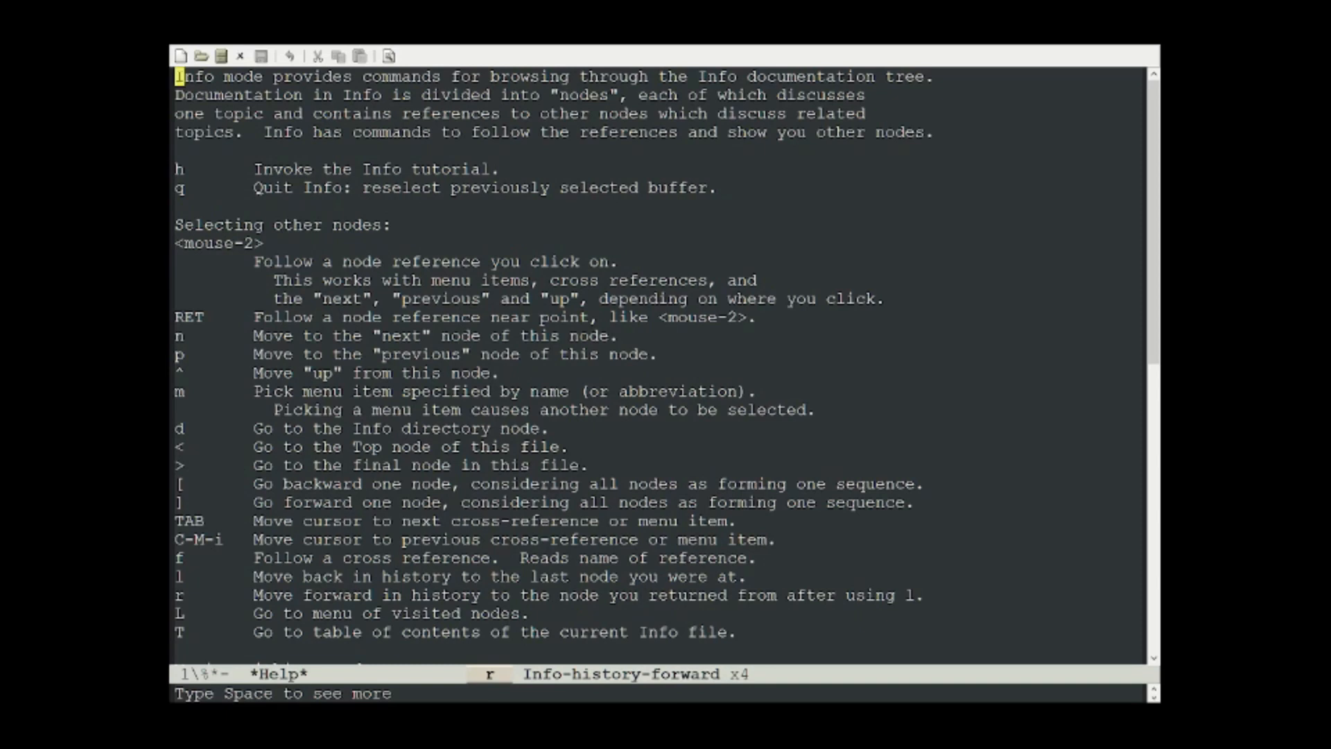
Page the *Help* summary down to its final note about the mode's hook
key(space)
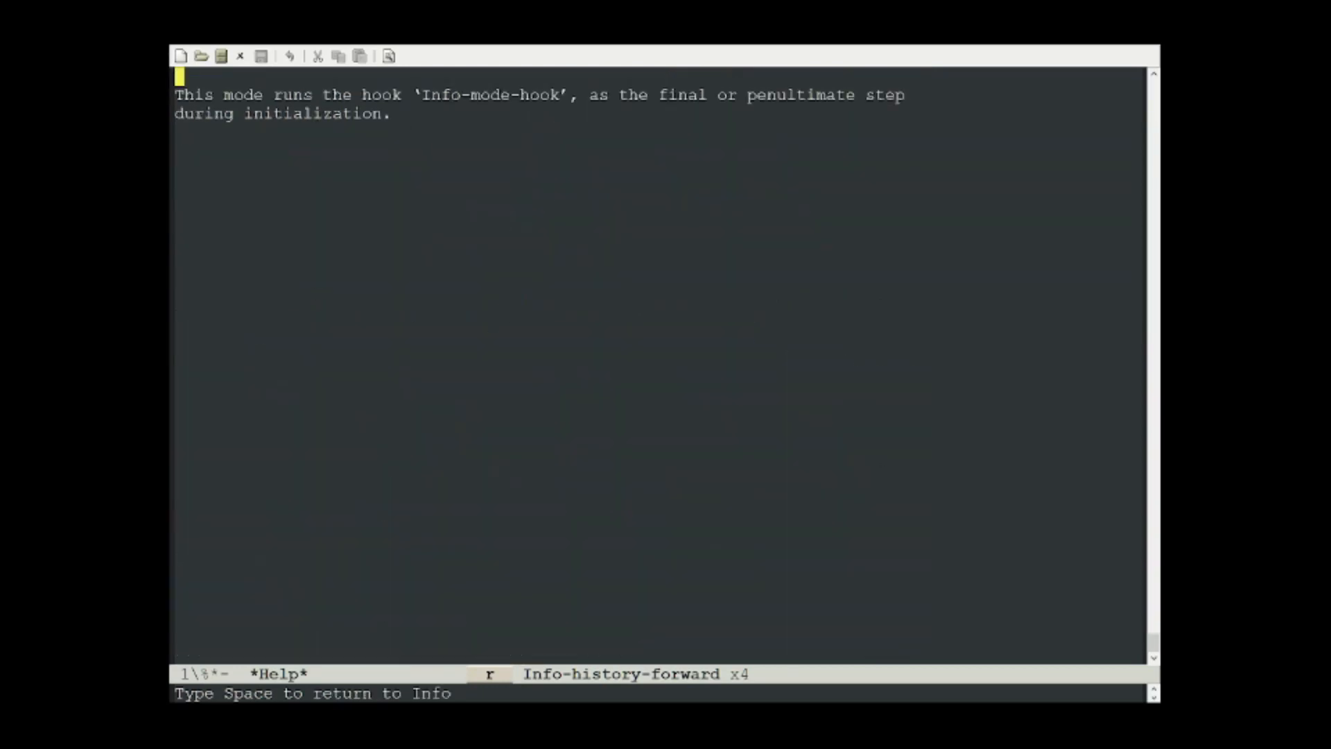